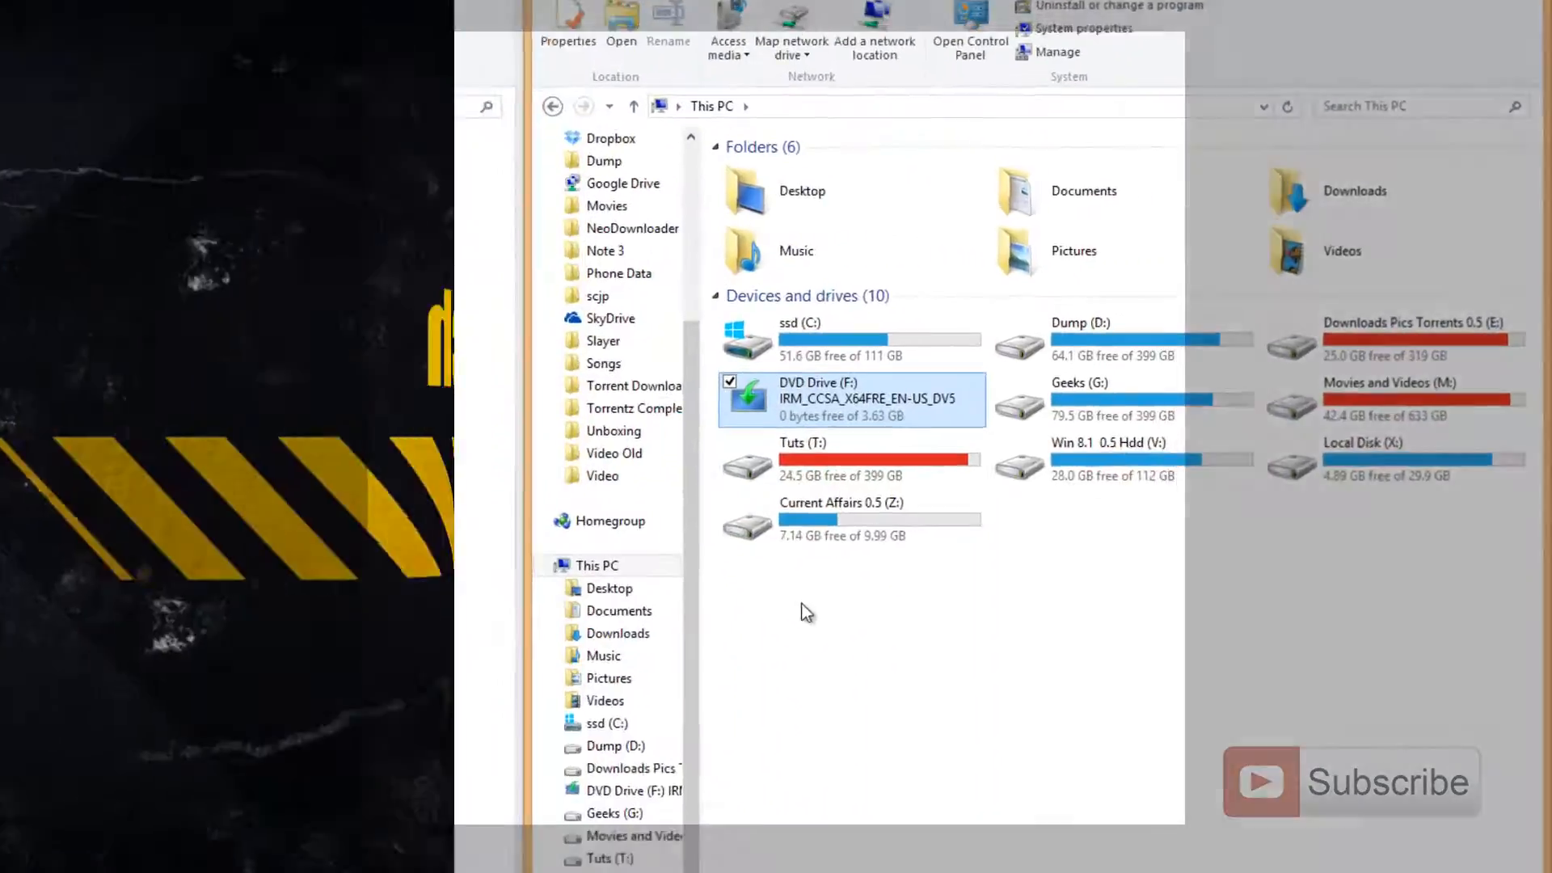
# Step: Open DVD Drive (F:) and its sources folder to reach install.wim
pyautogui.doubleClick(817, 400)
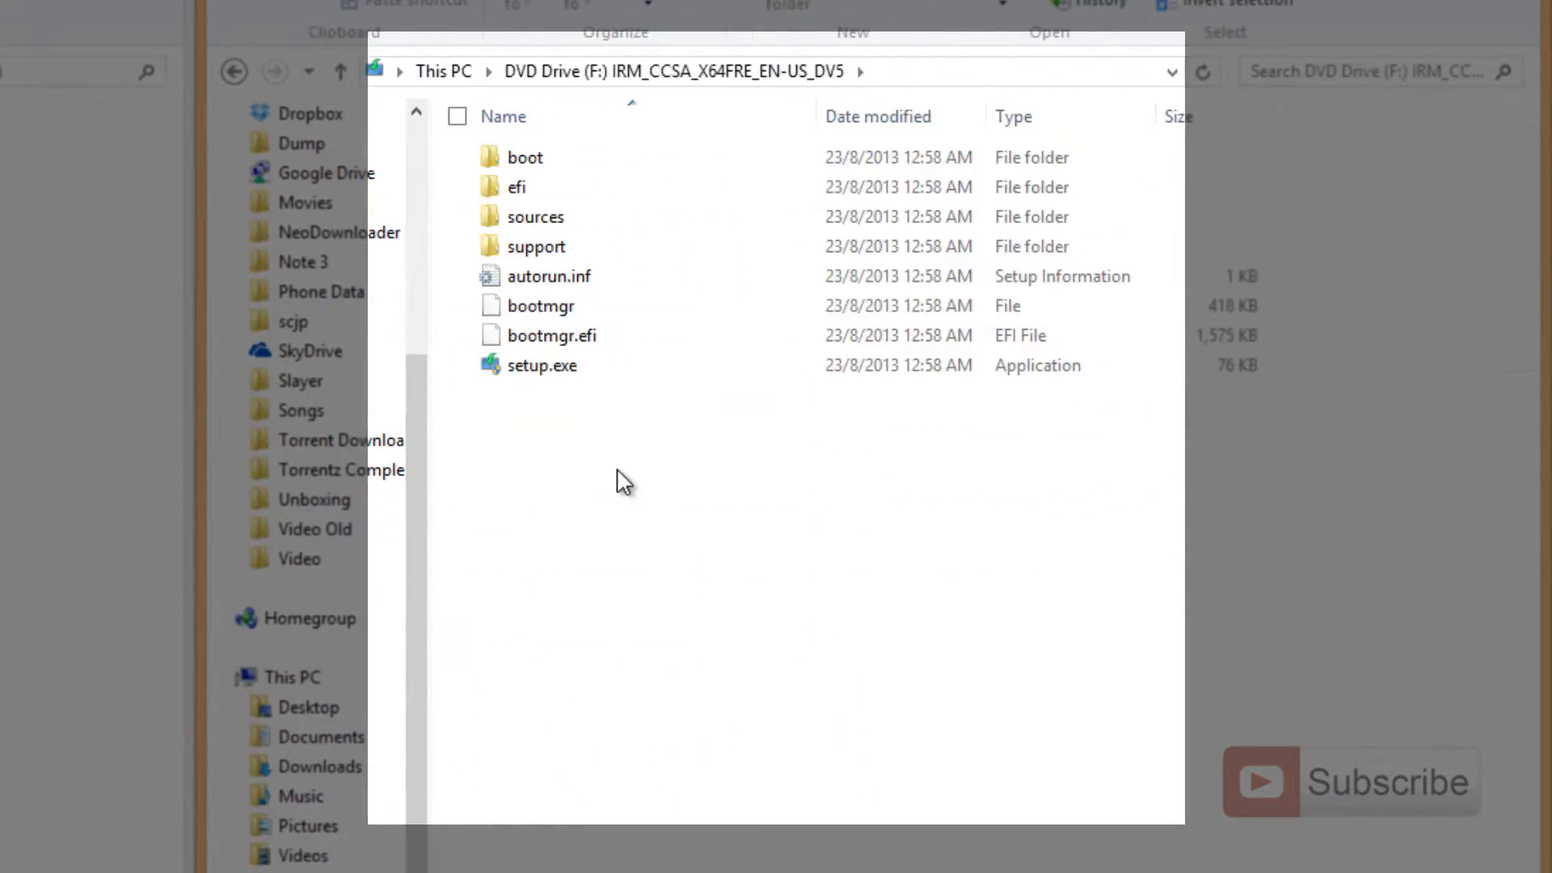
pyautogui.click(535, 216)
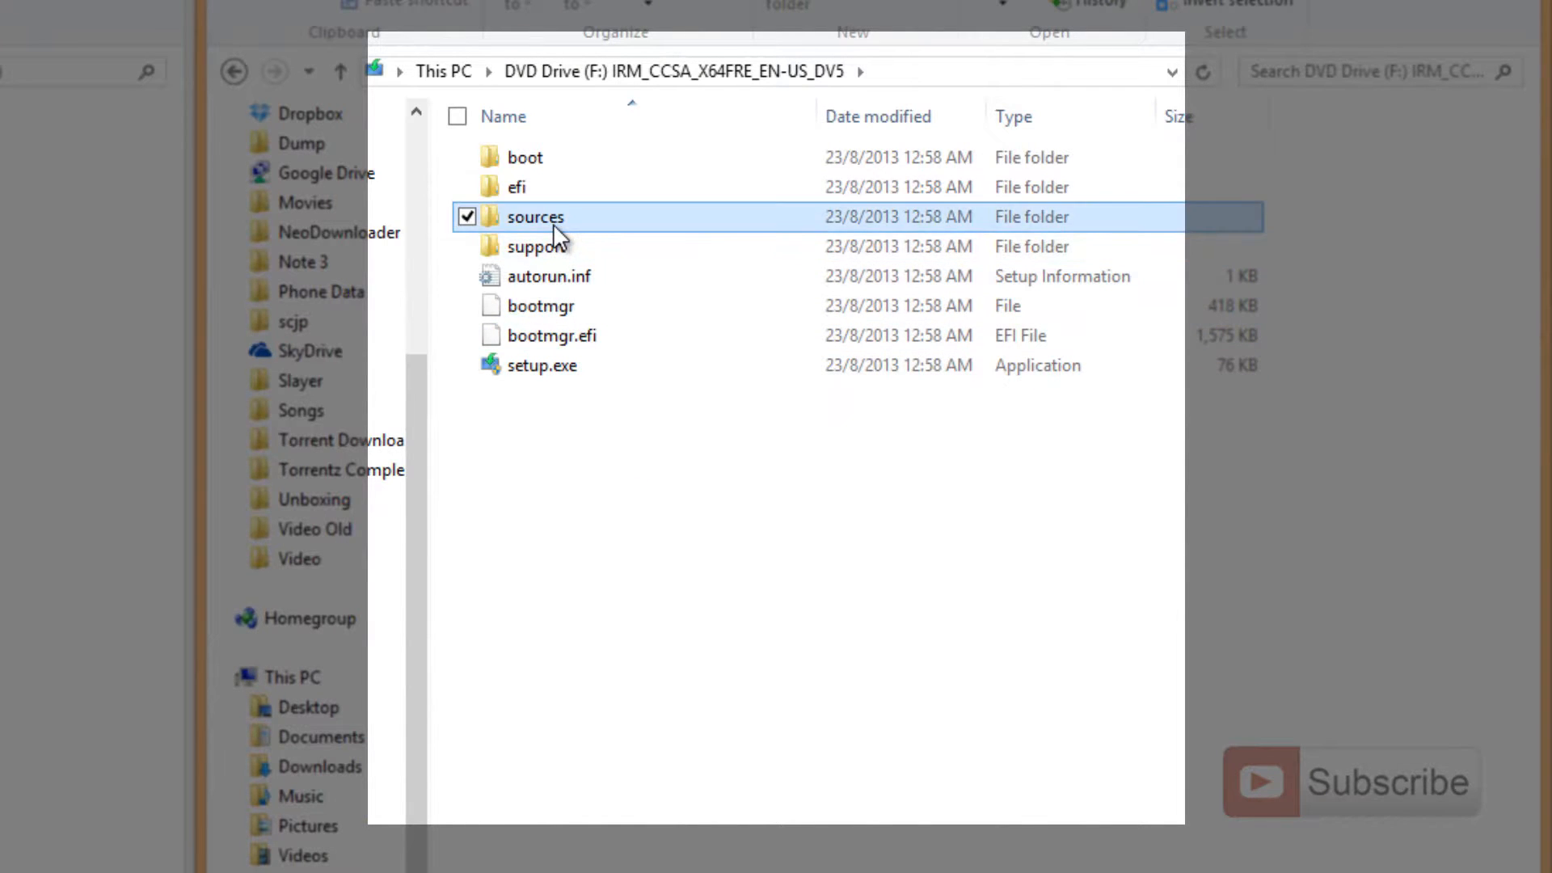
pyautogui.doubleClick(534, 217)
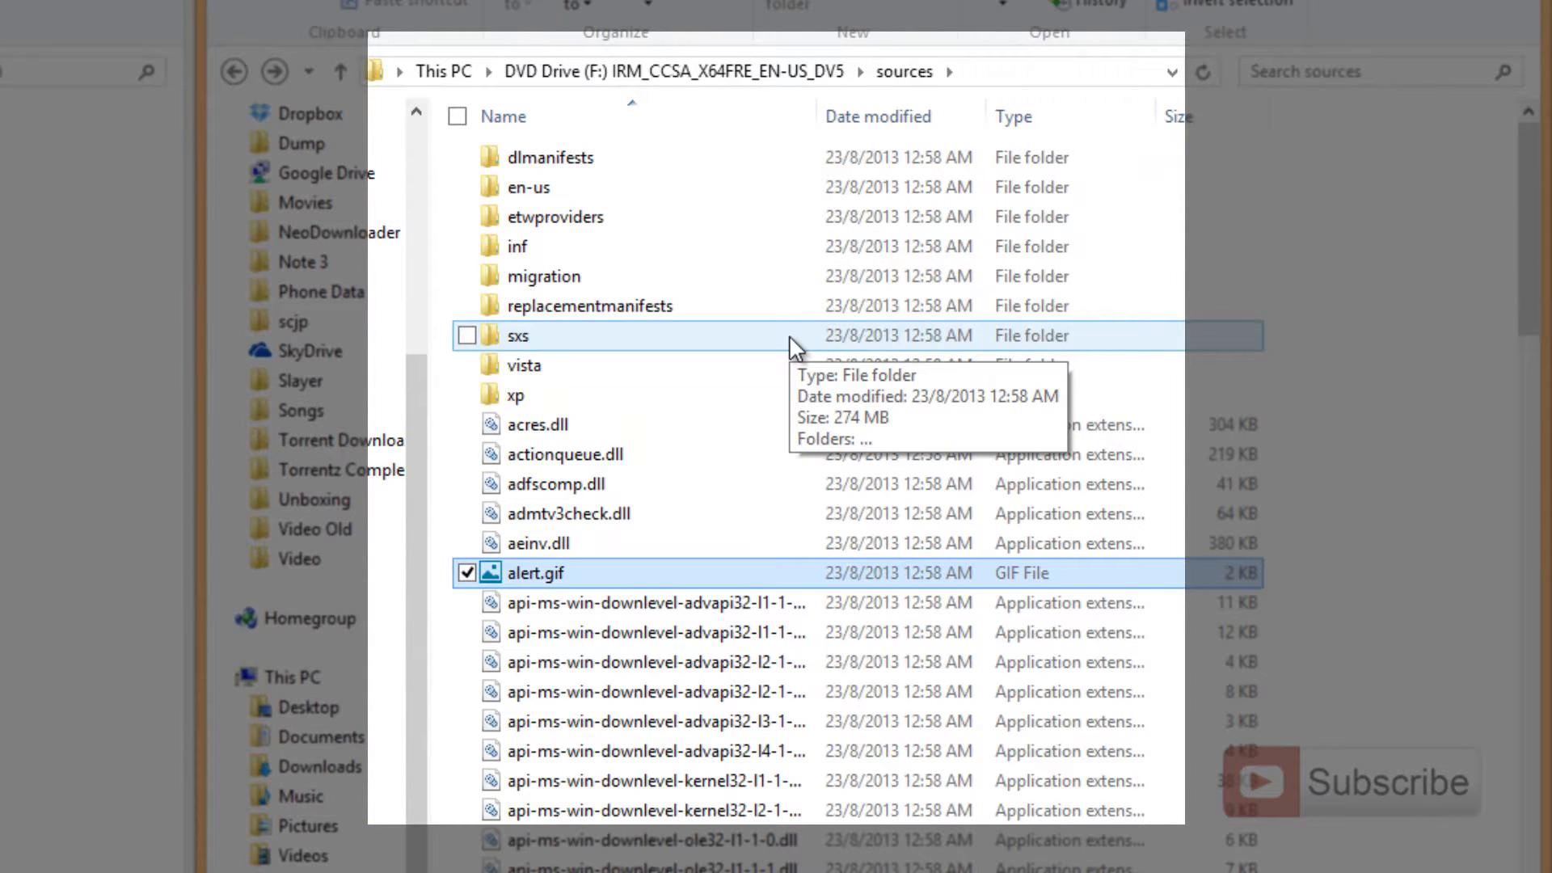
pyautogui.moveTo(673, 661)
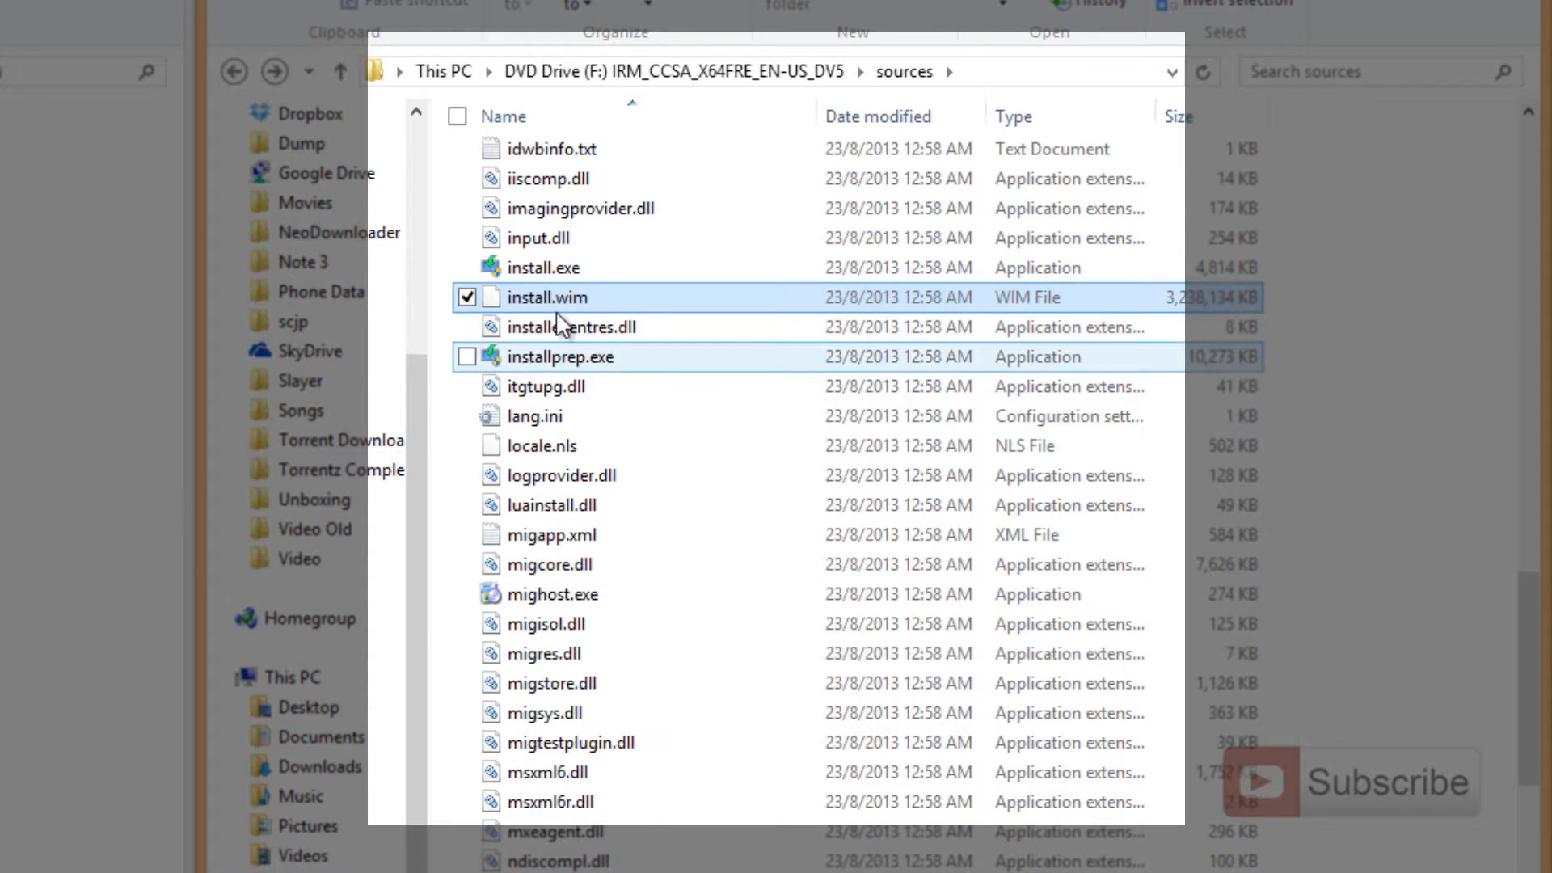
pyautogui.moveTo(564, 326)
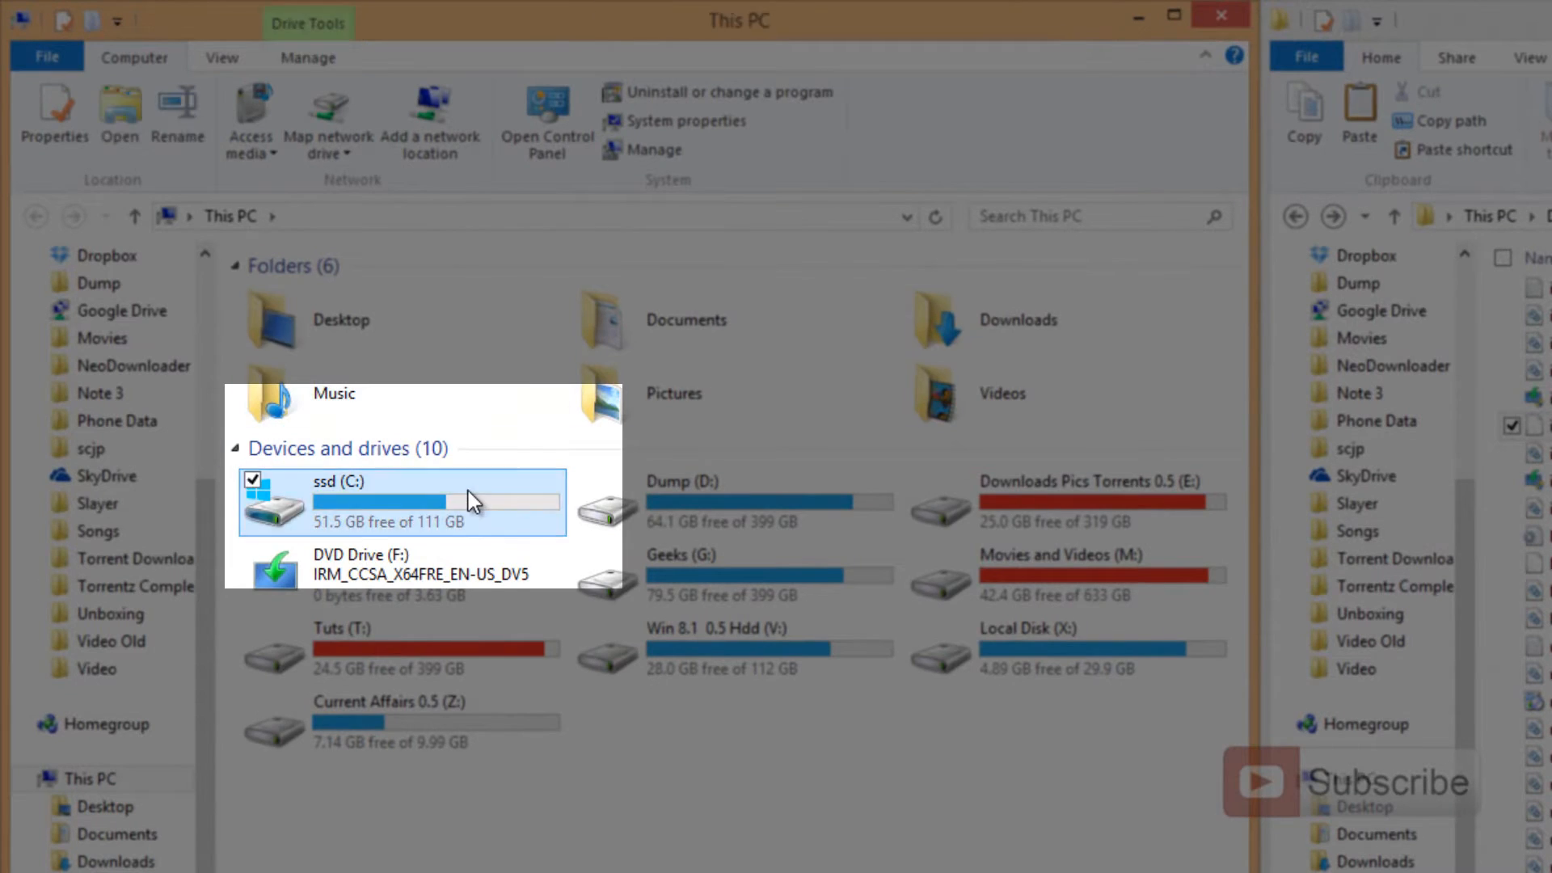
# Step: Create a folder named 'tempfiles' on ssd (C:) and open it
pyautogui.doubleClick(340, 499)
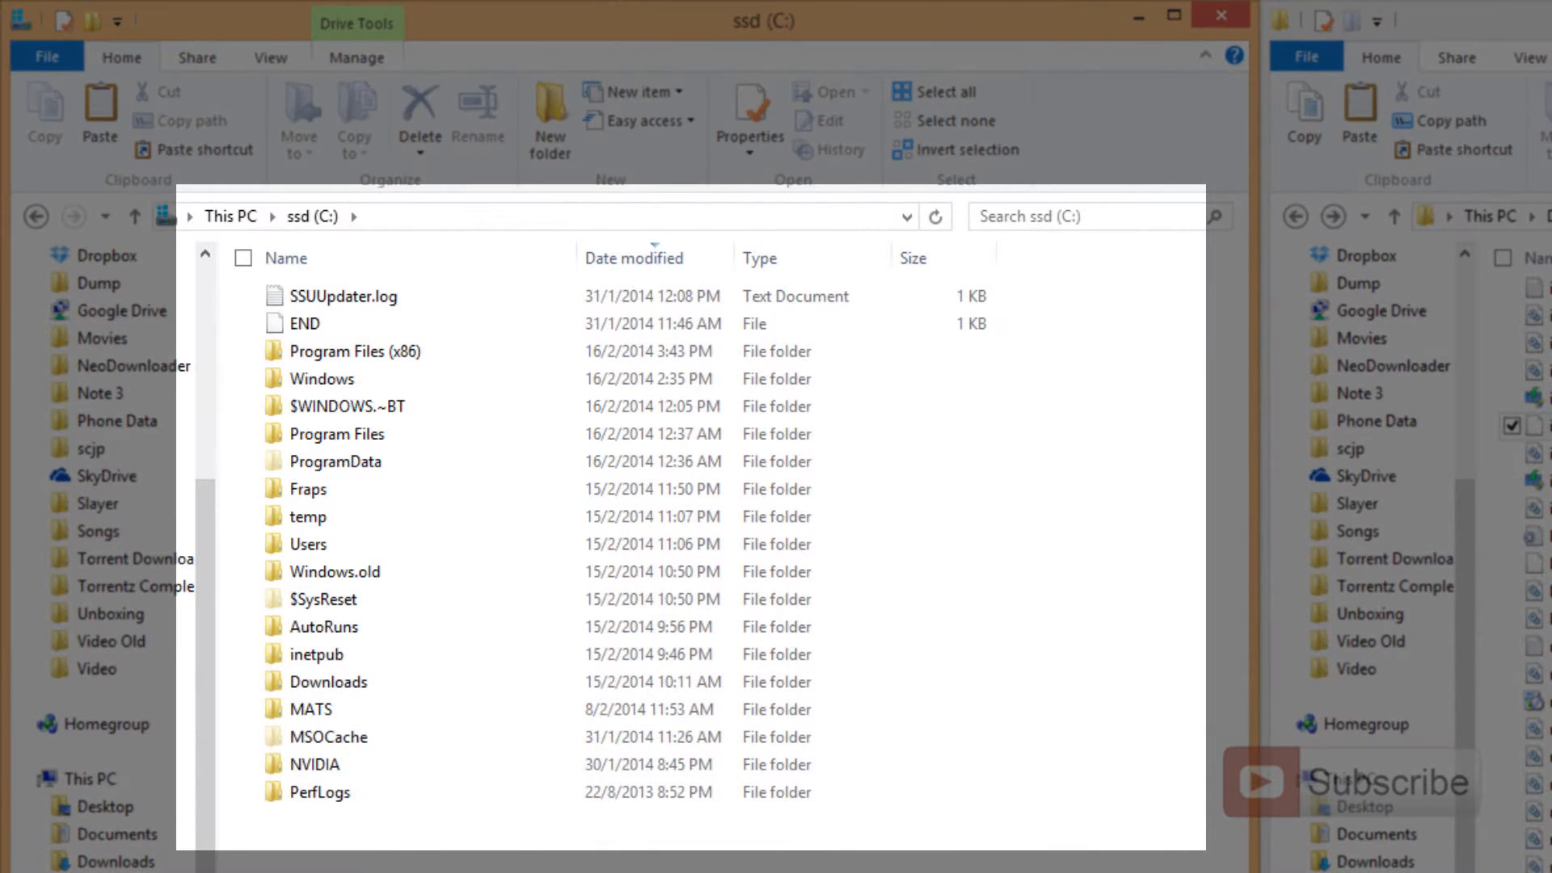
pyautogui.click(548, 114)
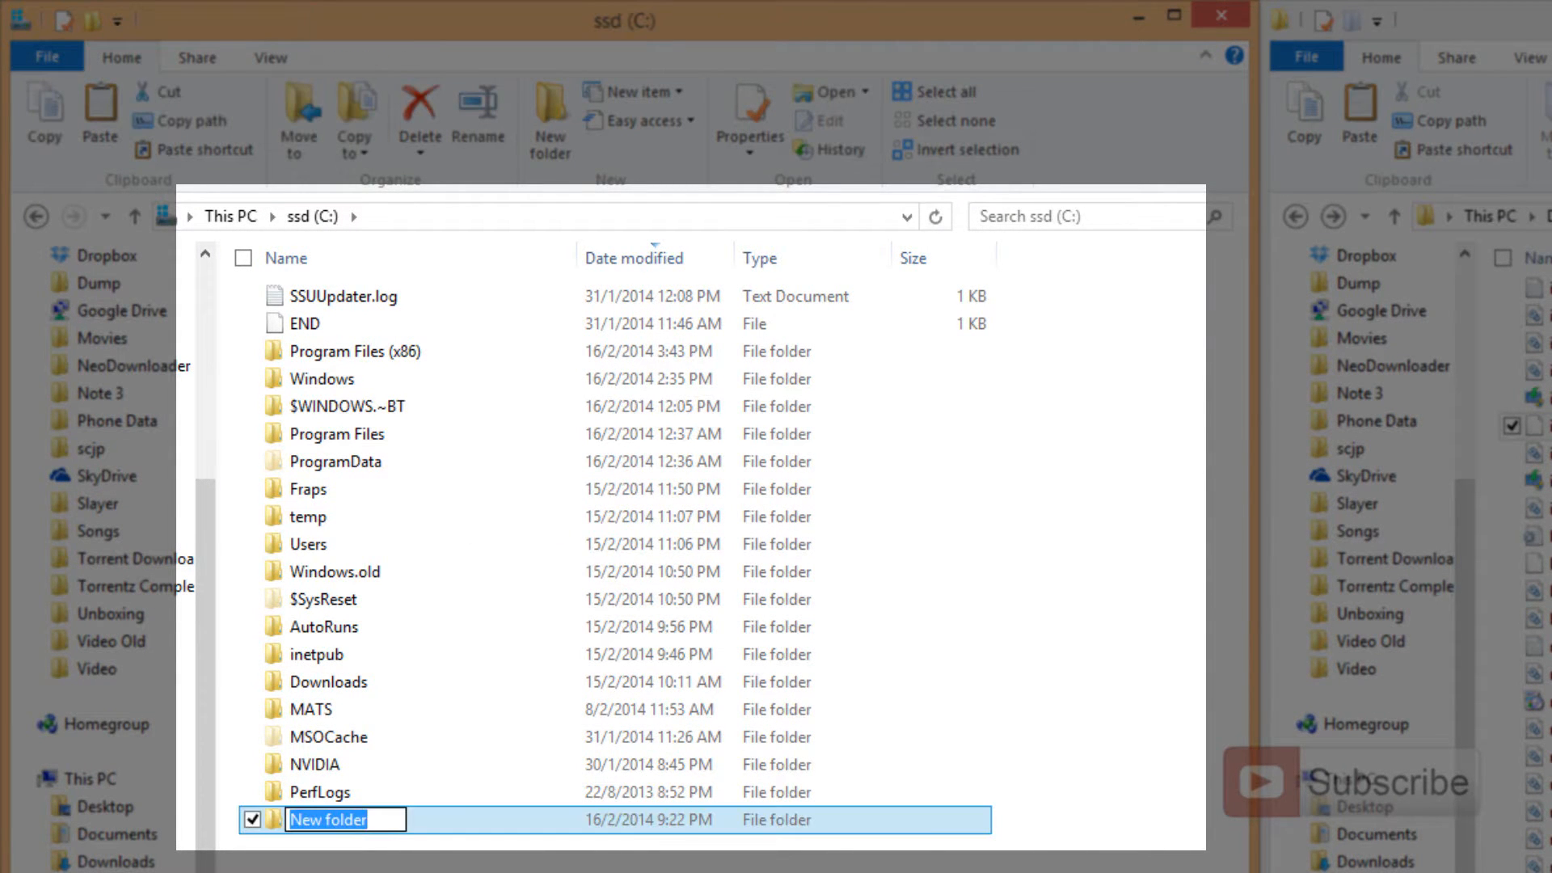
pyautogui.write('temp')
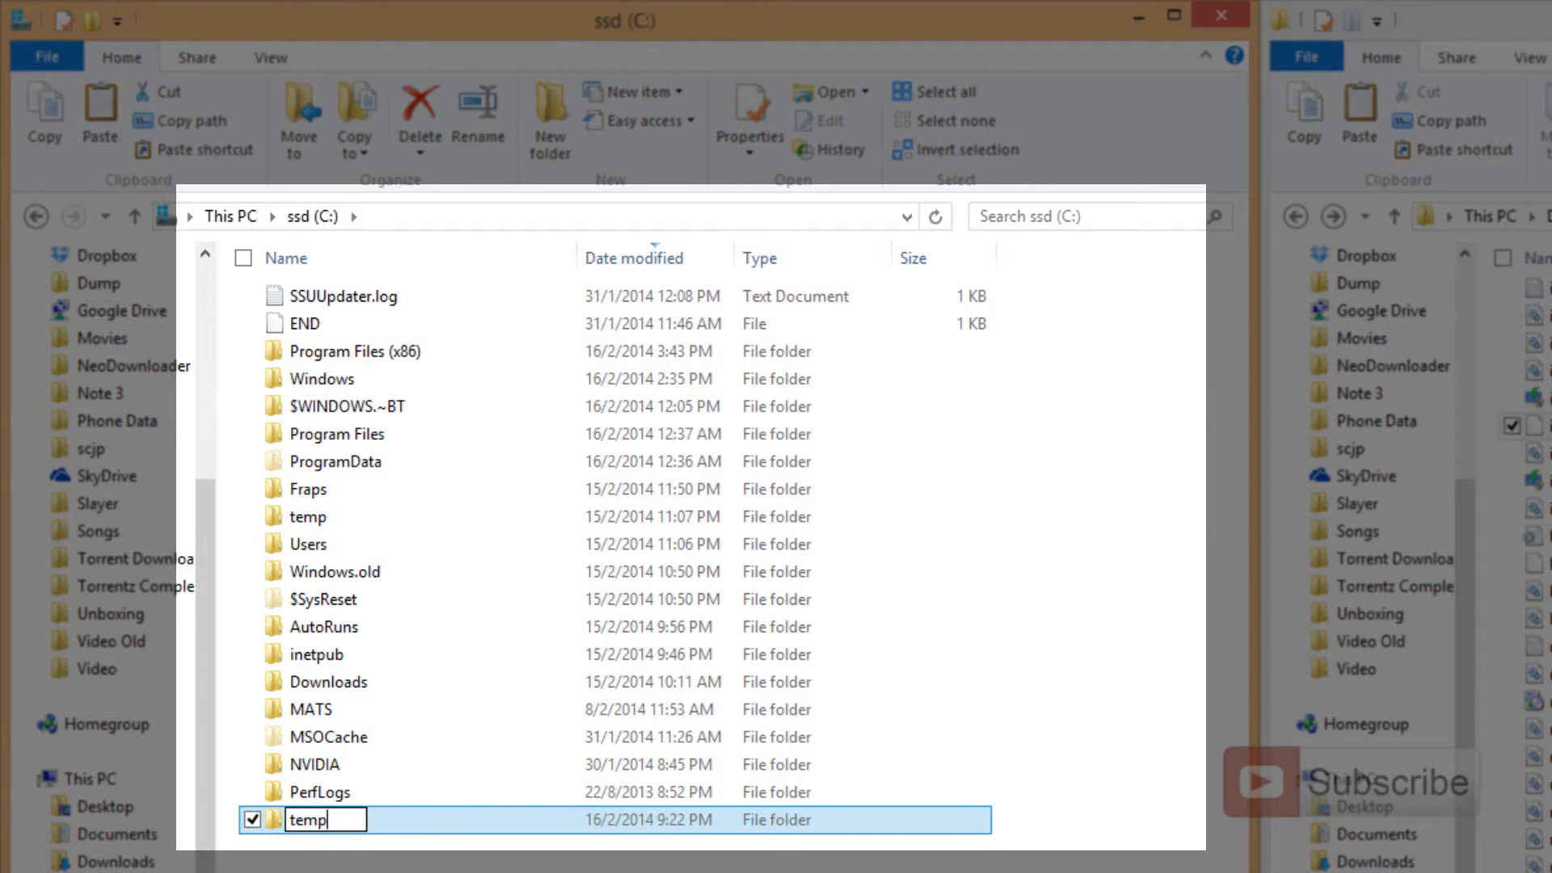
pyautogui.write('files')
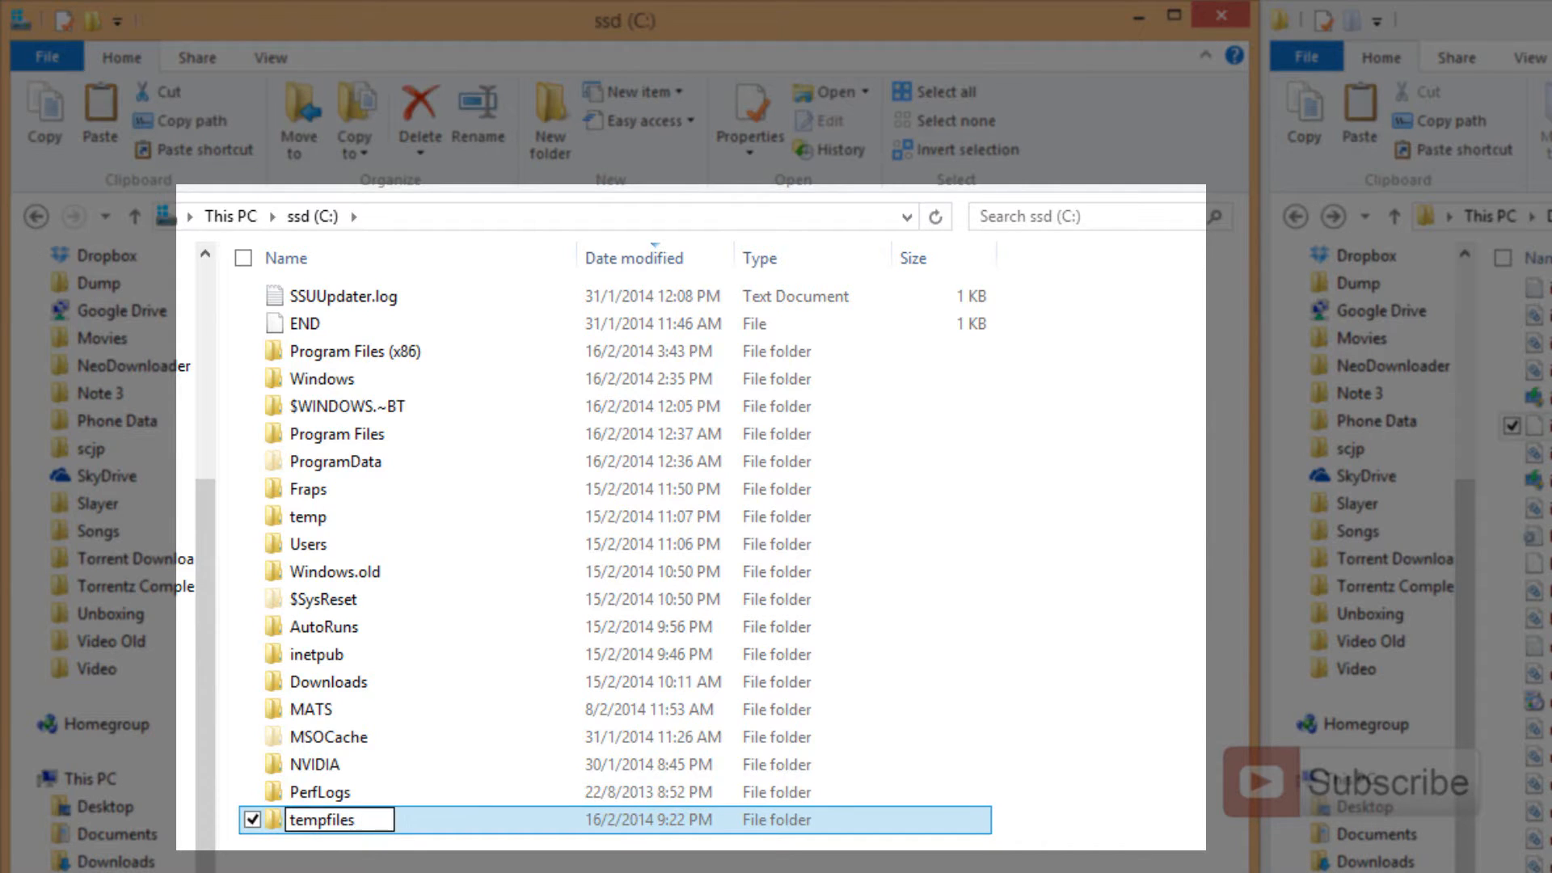
pyautogui.doubleClick(317, 819)
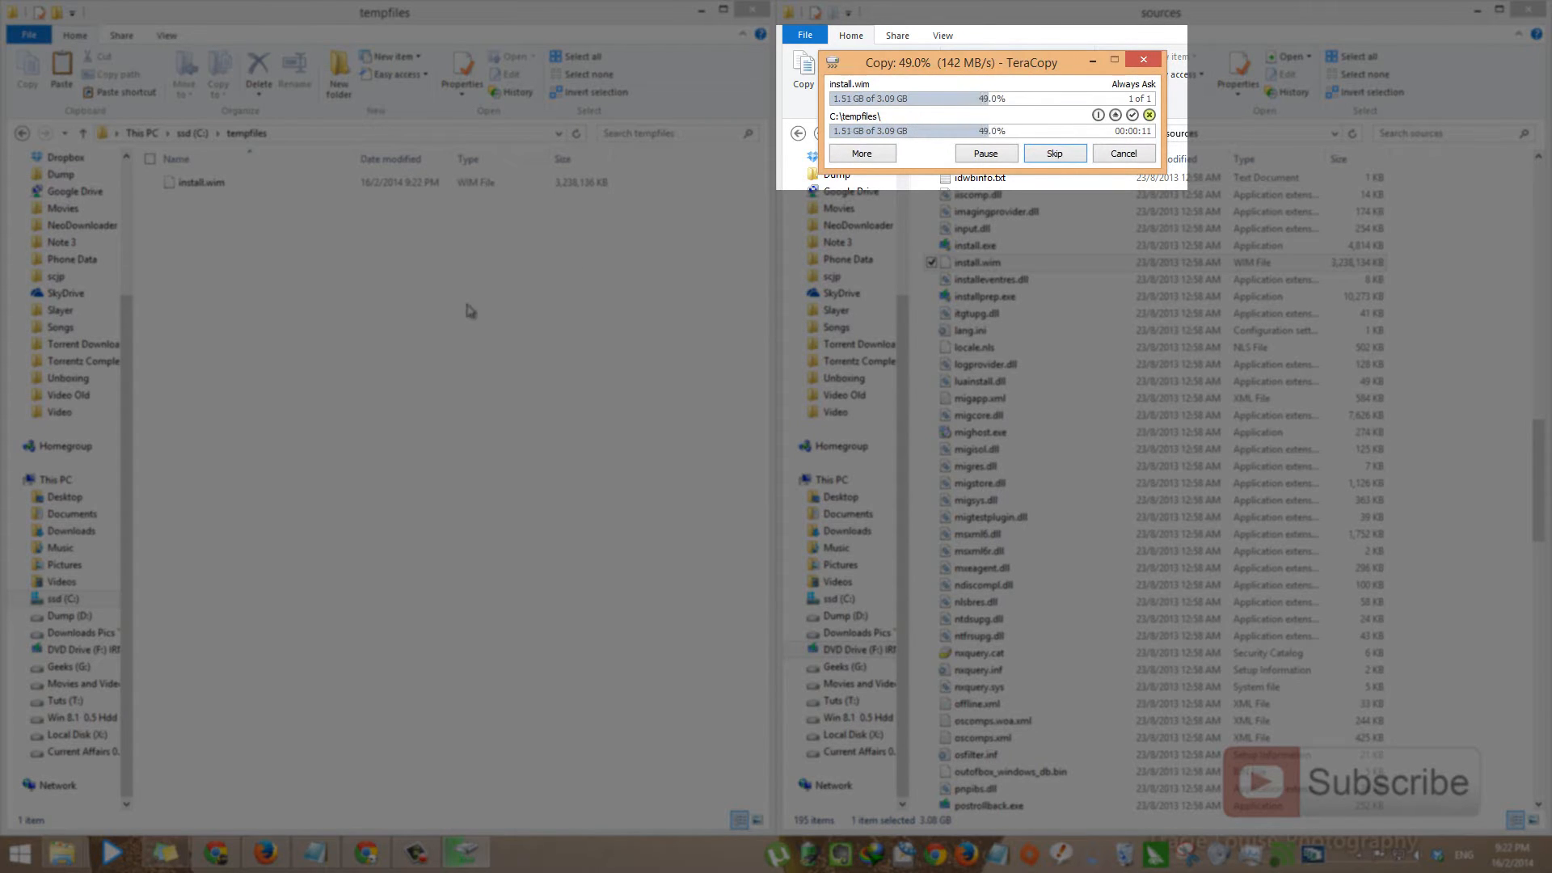
pyautogui.moveTo(397, 310)
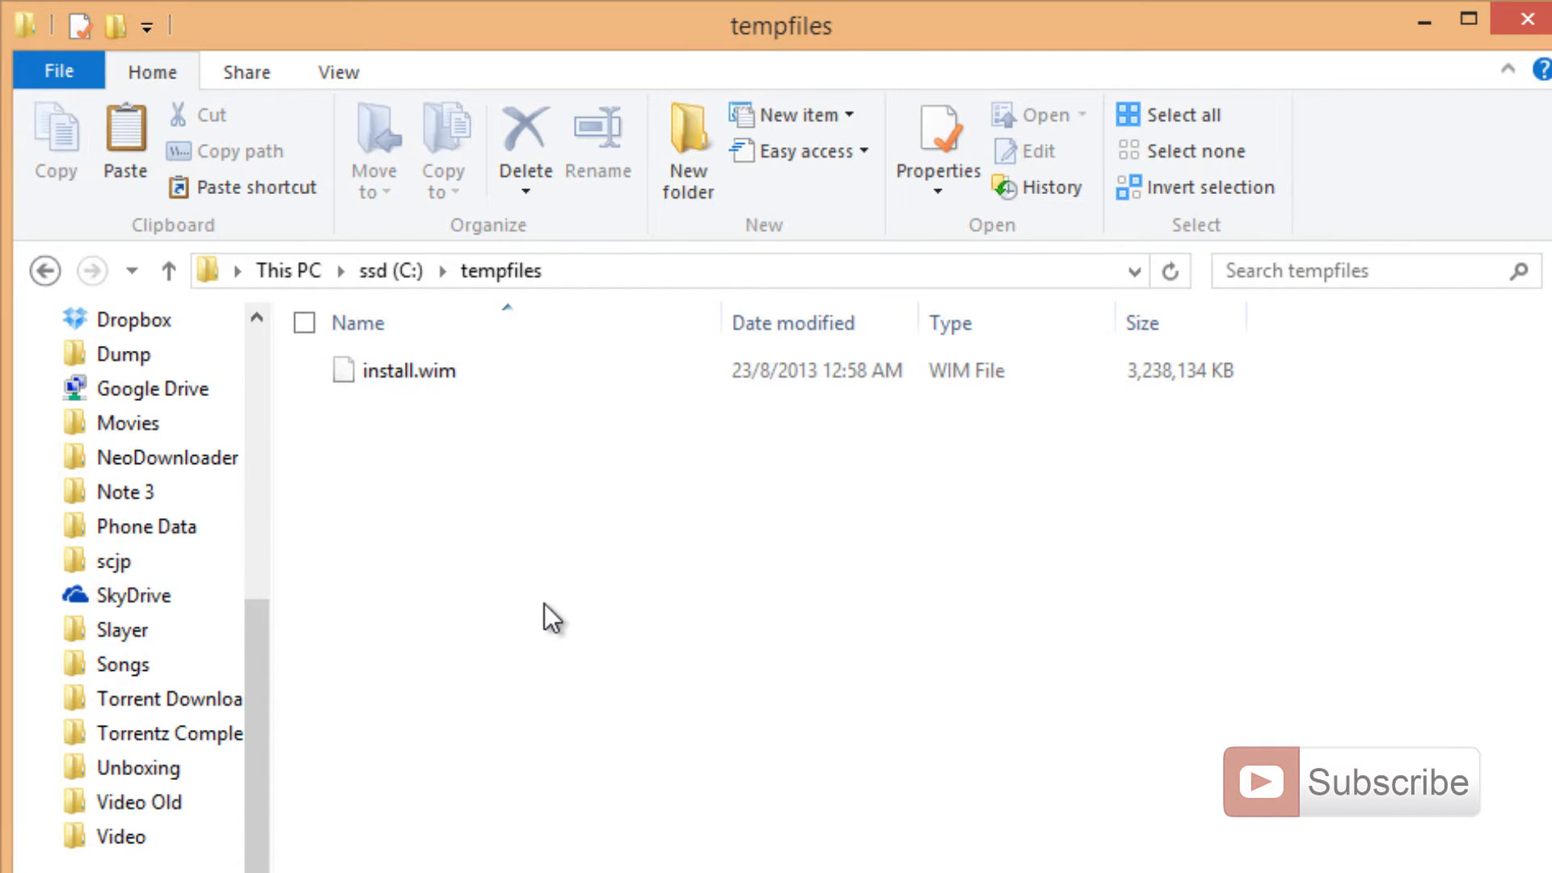
pyautogui.moveTo(591, 547)
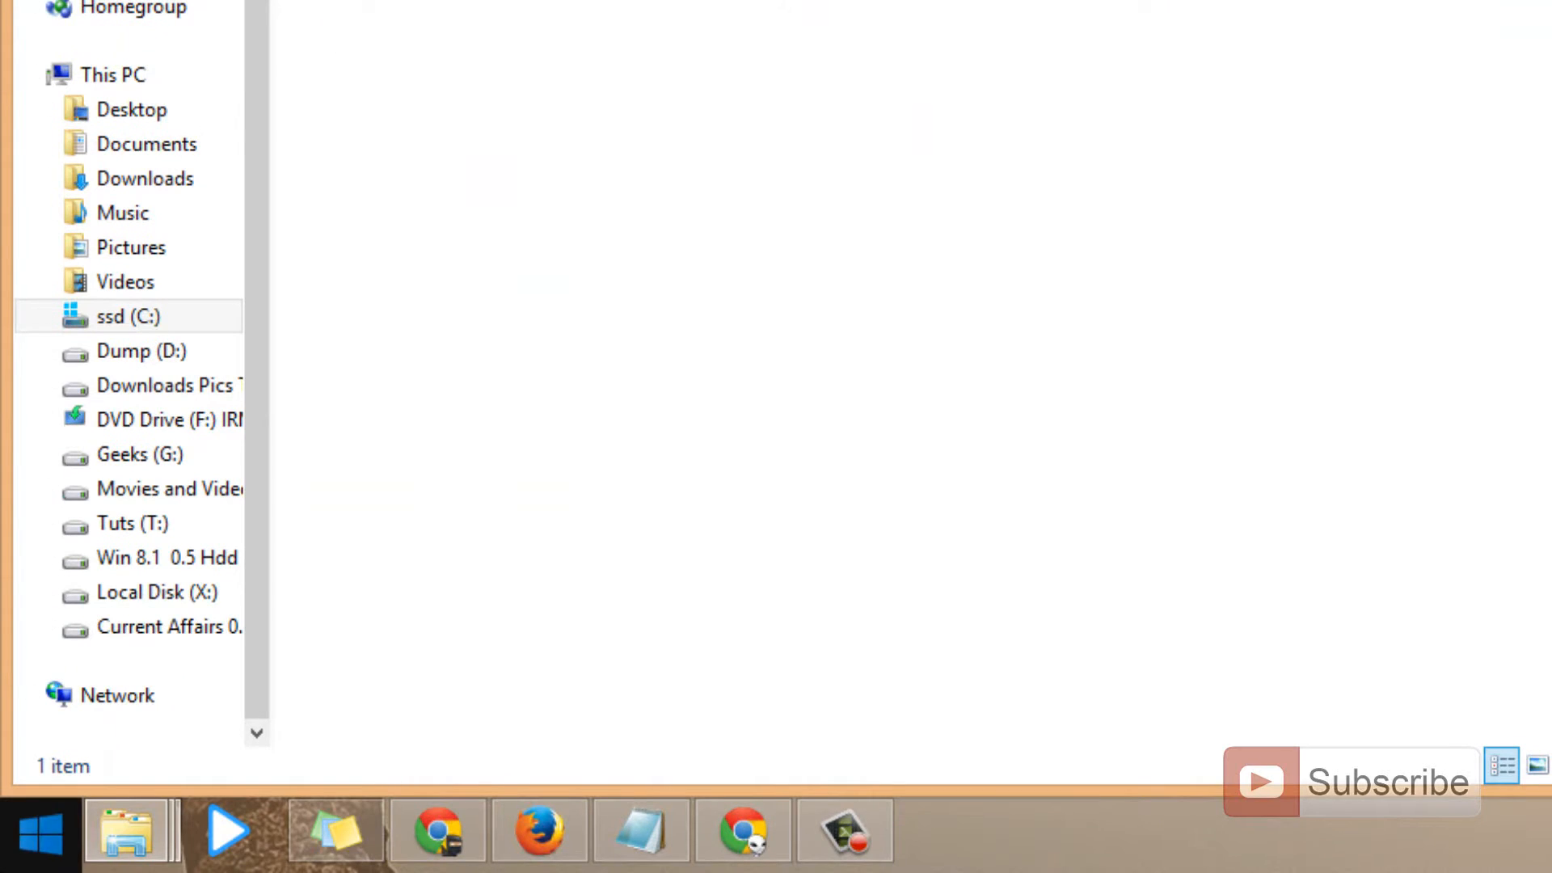
# Step: Launch Command Prompt (Admin) from the Start button's right-click menu
pyautogui.rightClick(39, 833)
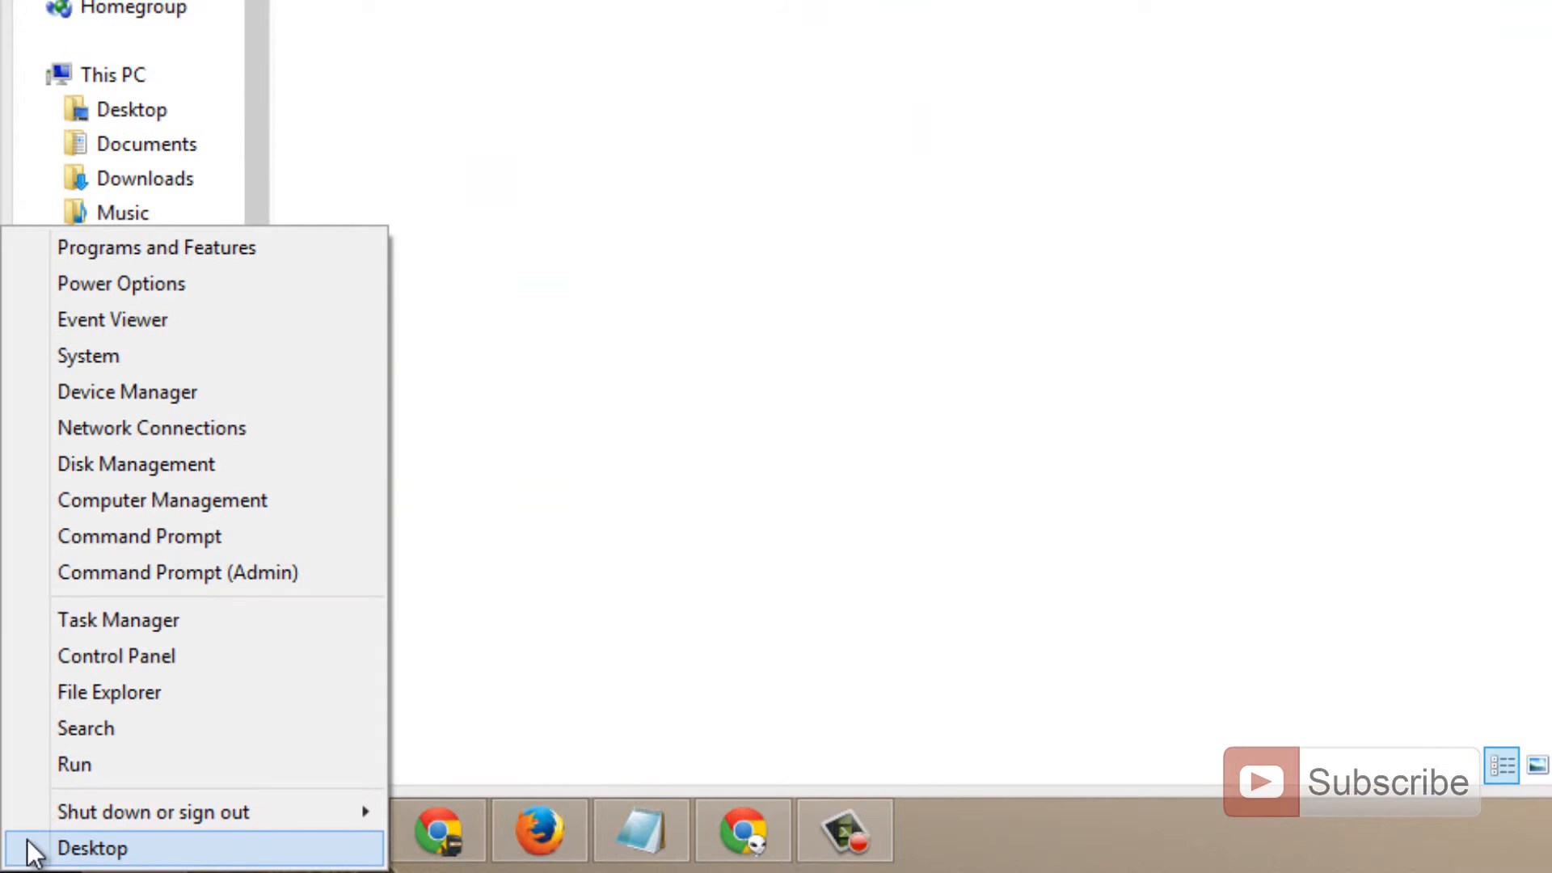
pyautogui.moveTo(177, 572)
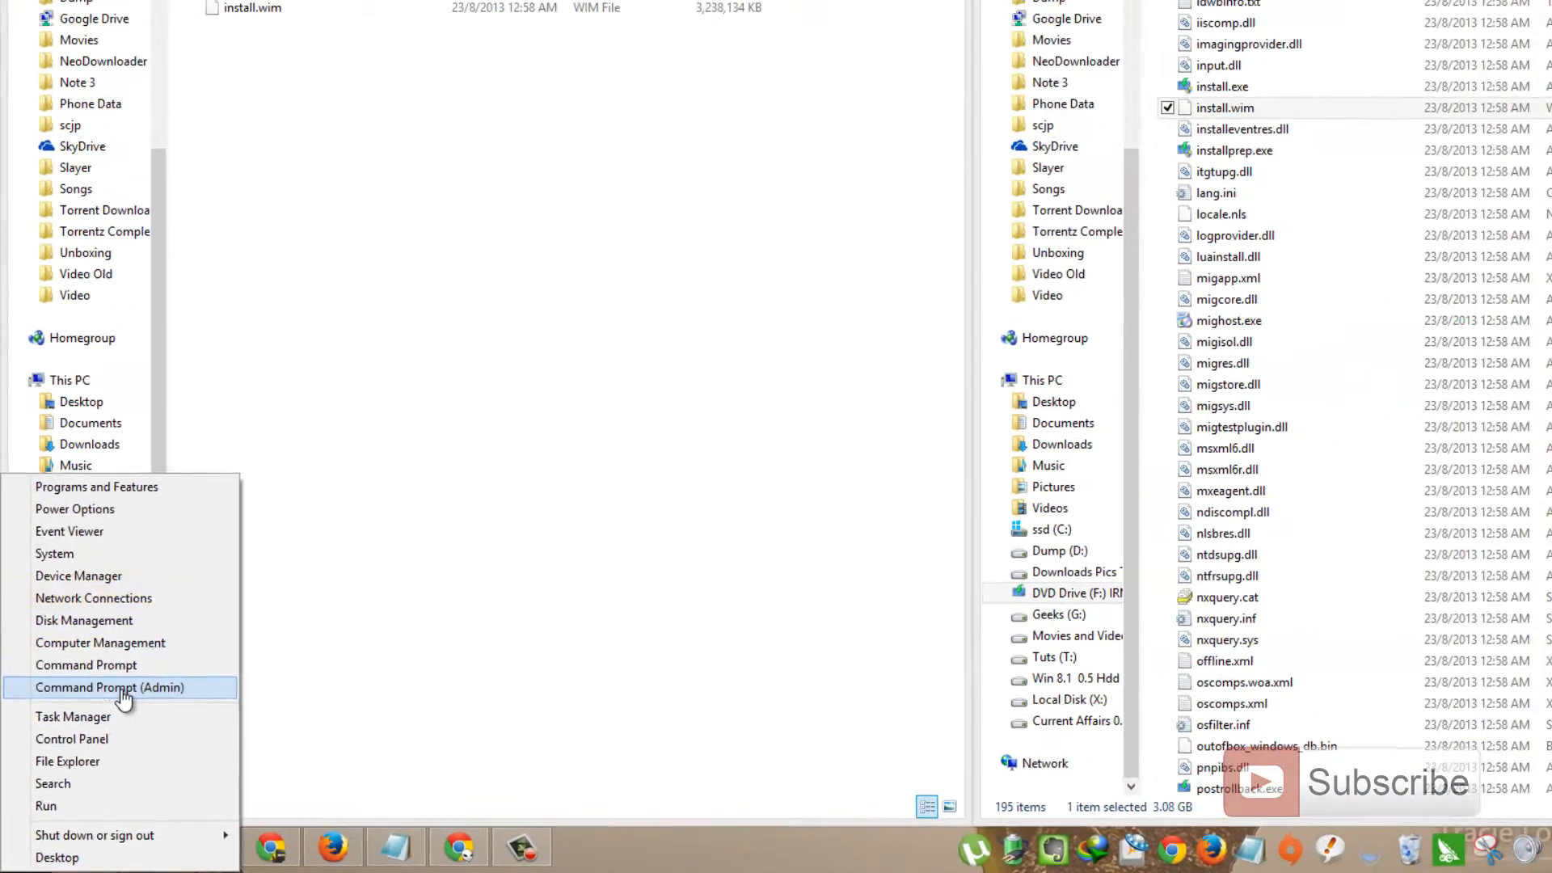
pyautogui.click(109, 686)
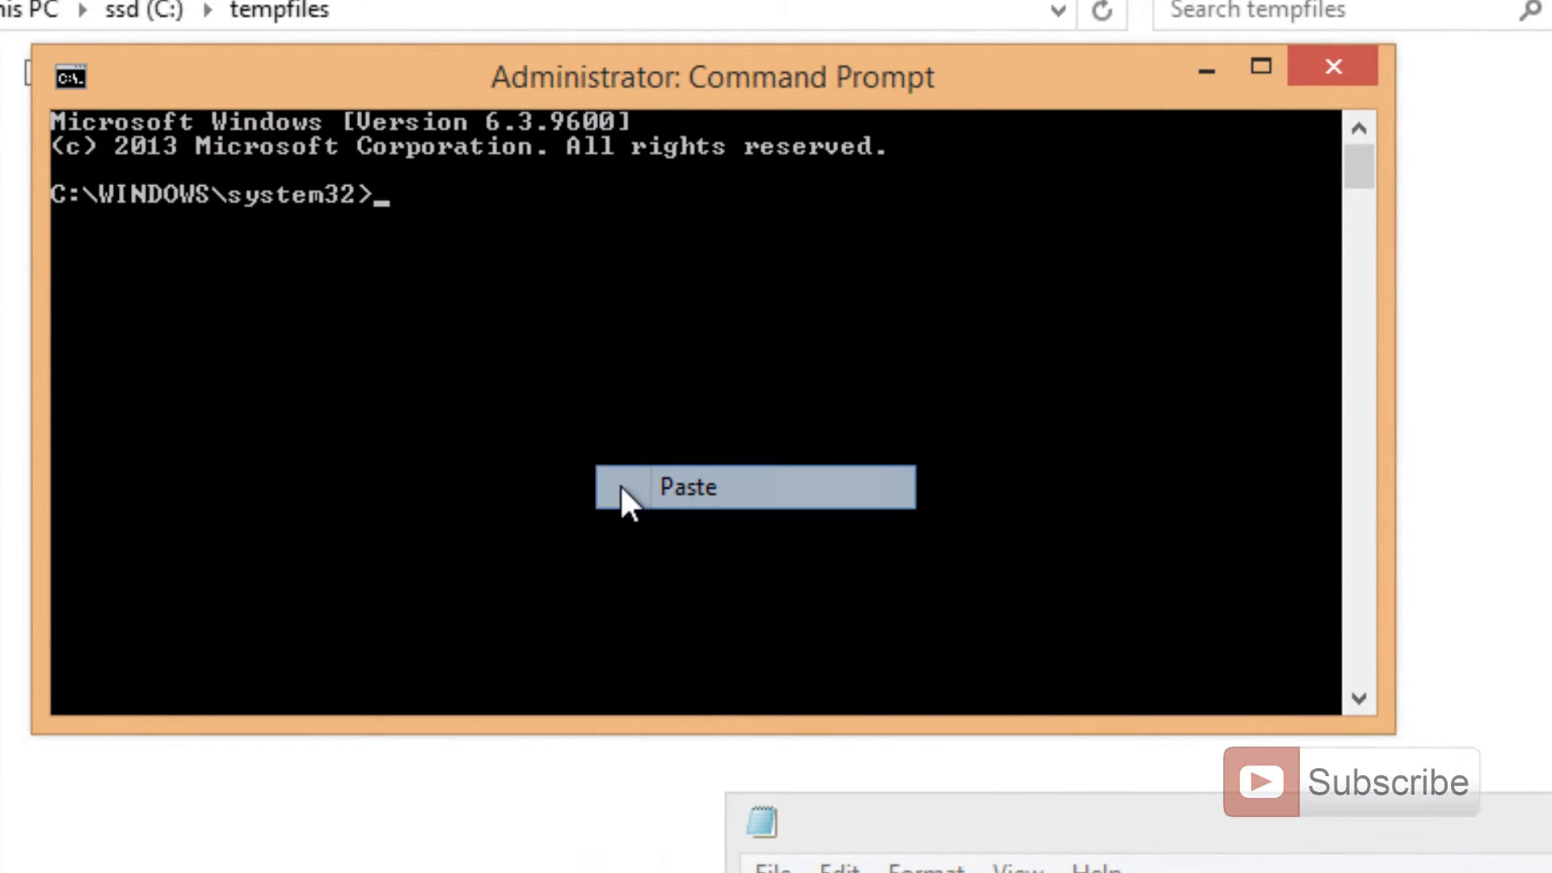
# Step: Paste and run the reagentc /setosimage command pointing to C:\tempfiles
pyautogui.click(687, 486)
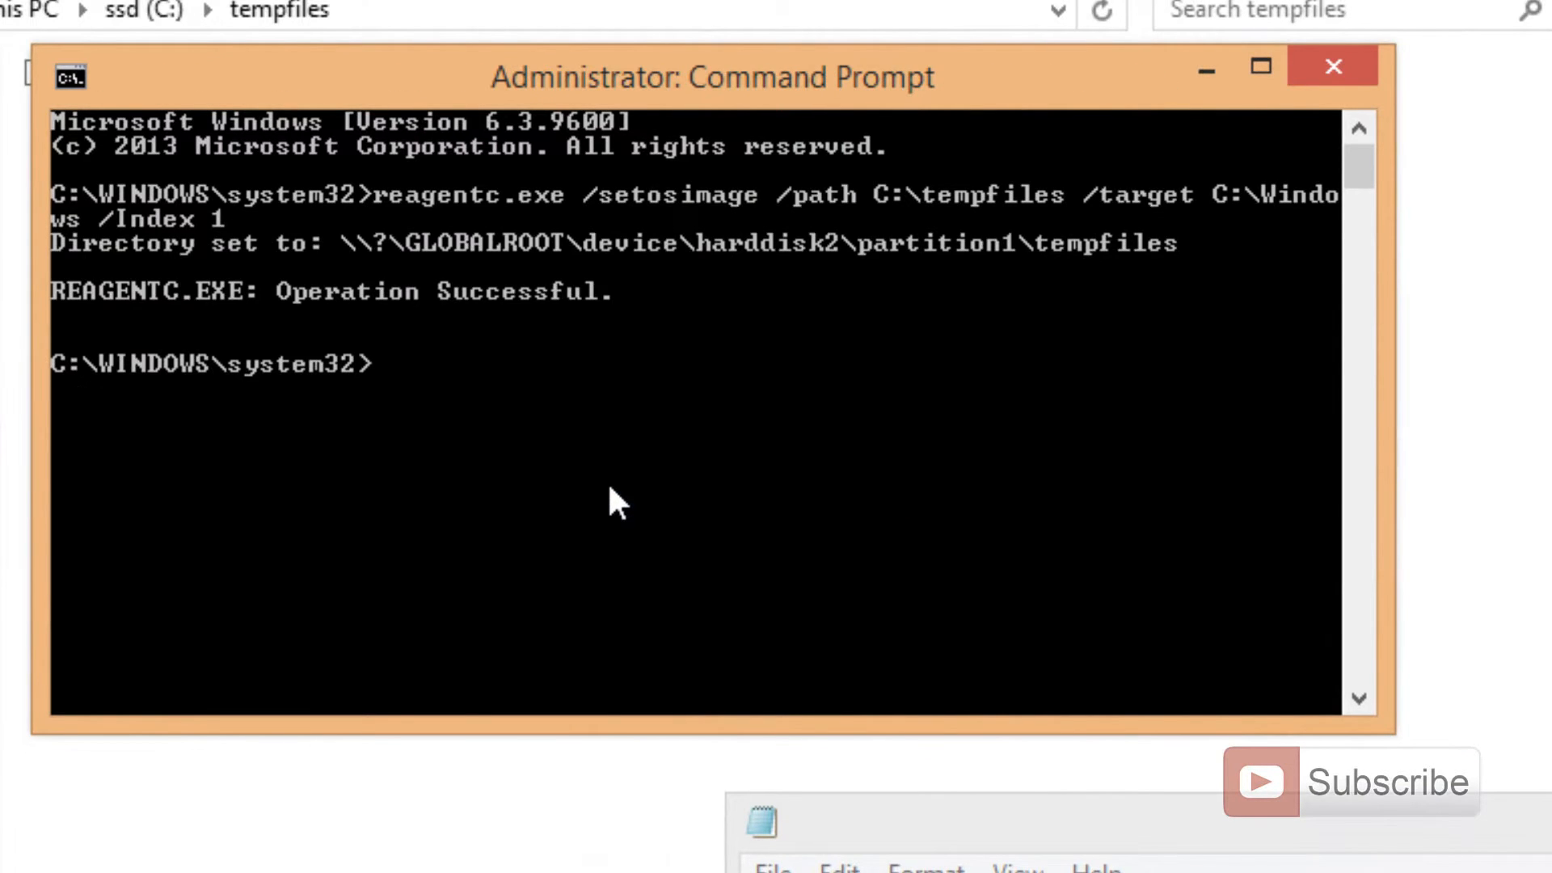
pyautogui.moveTo(420, 302)
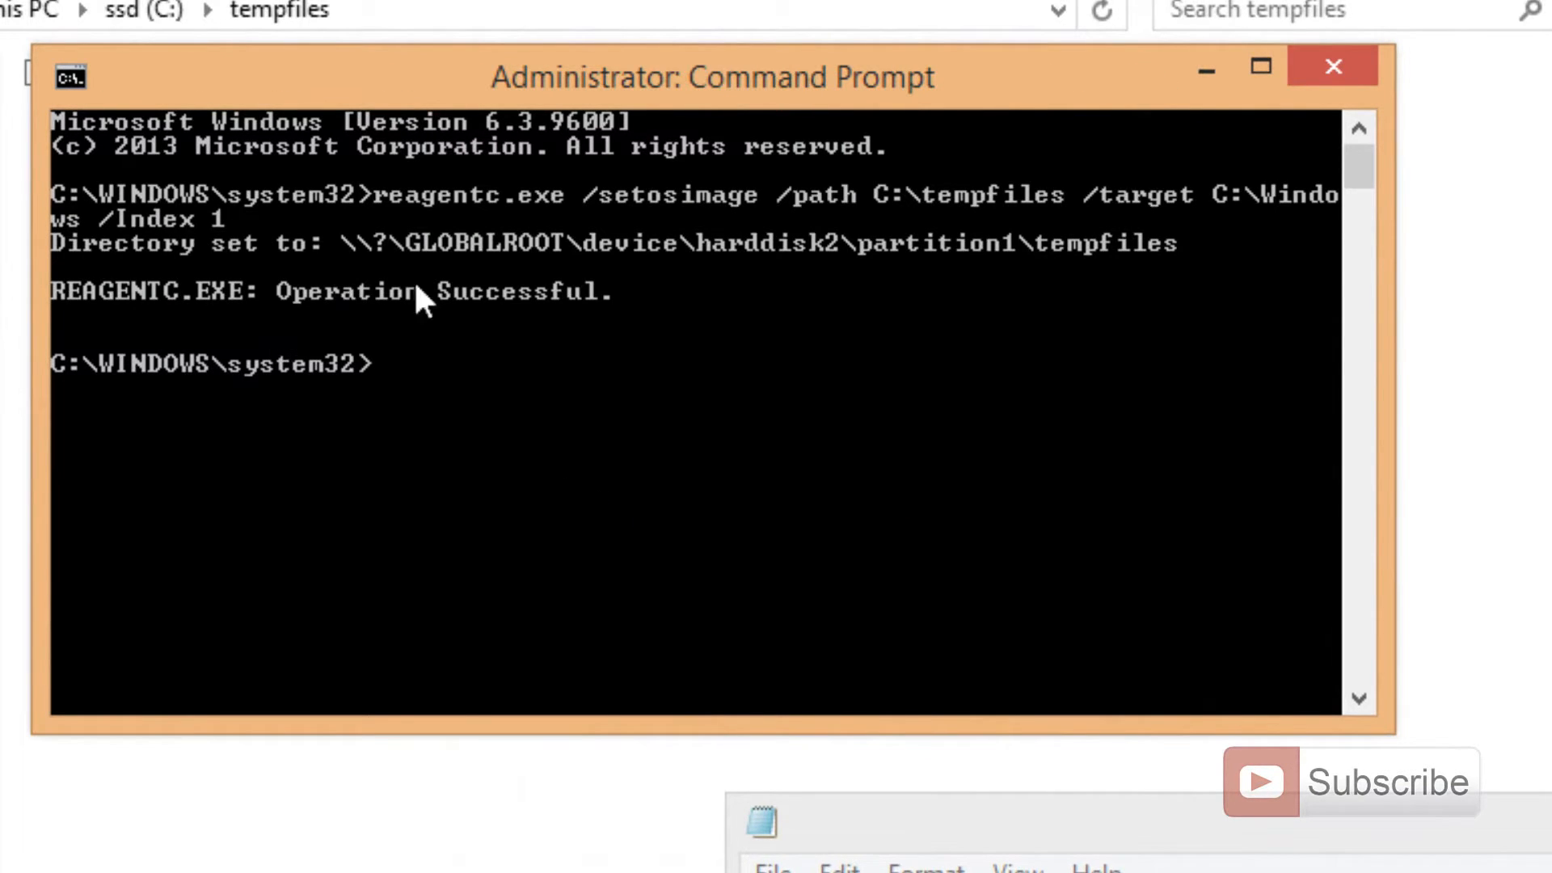
pyautogui.moveTo(1240, 296)
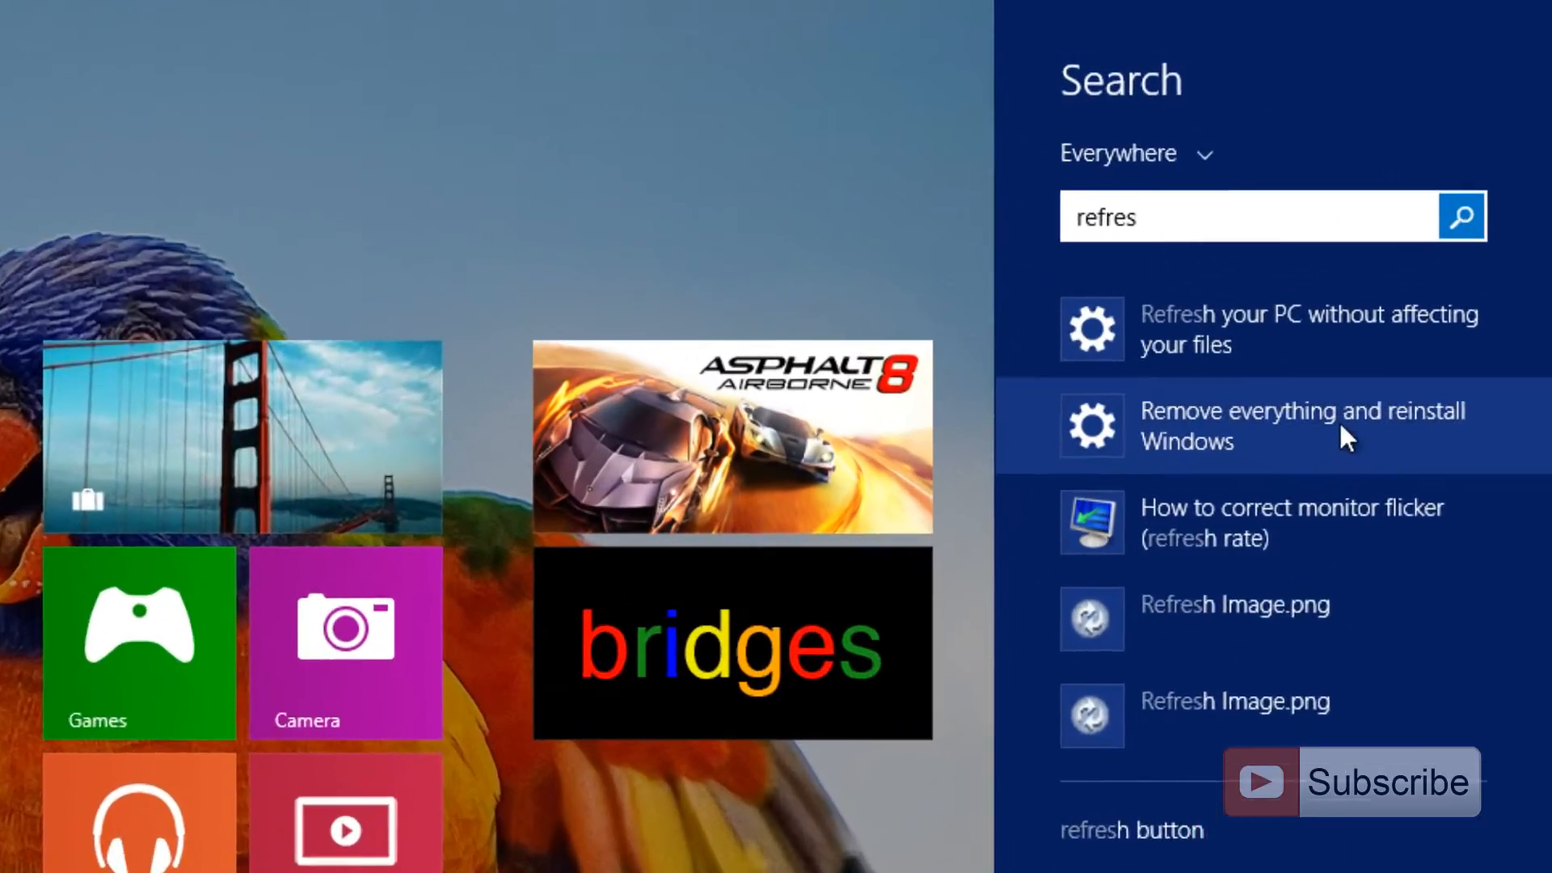
# Step: Start 'Remove everything and reinstall Windows' from the search results
pyautogui.click(1301, 426)
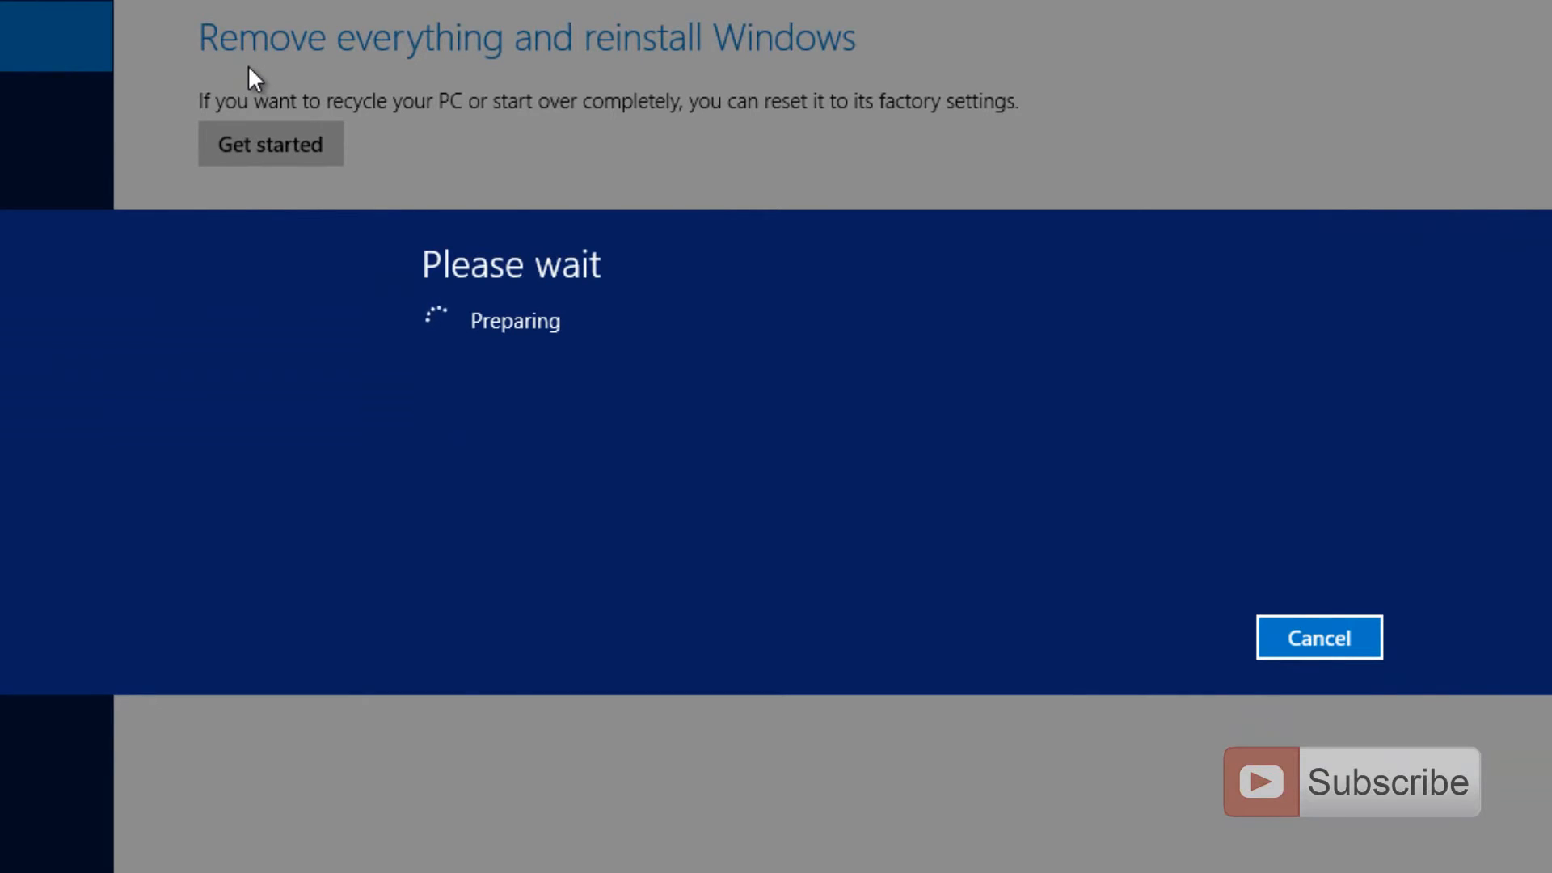
pyautogui.moveTo(375, 255)
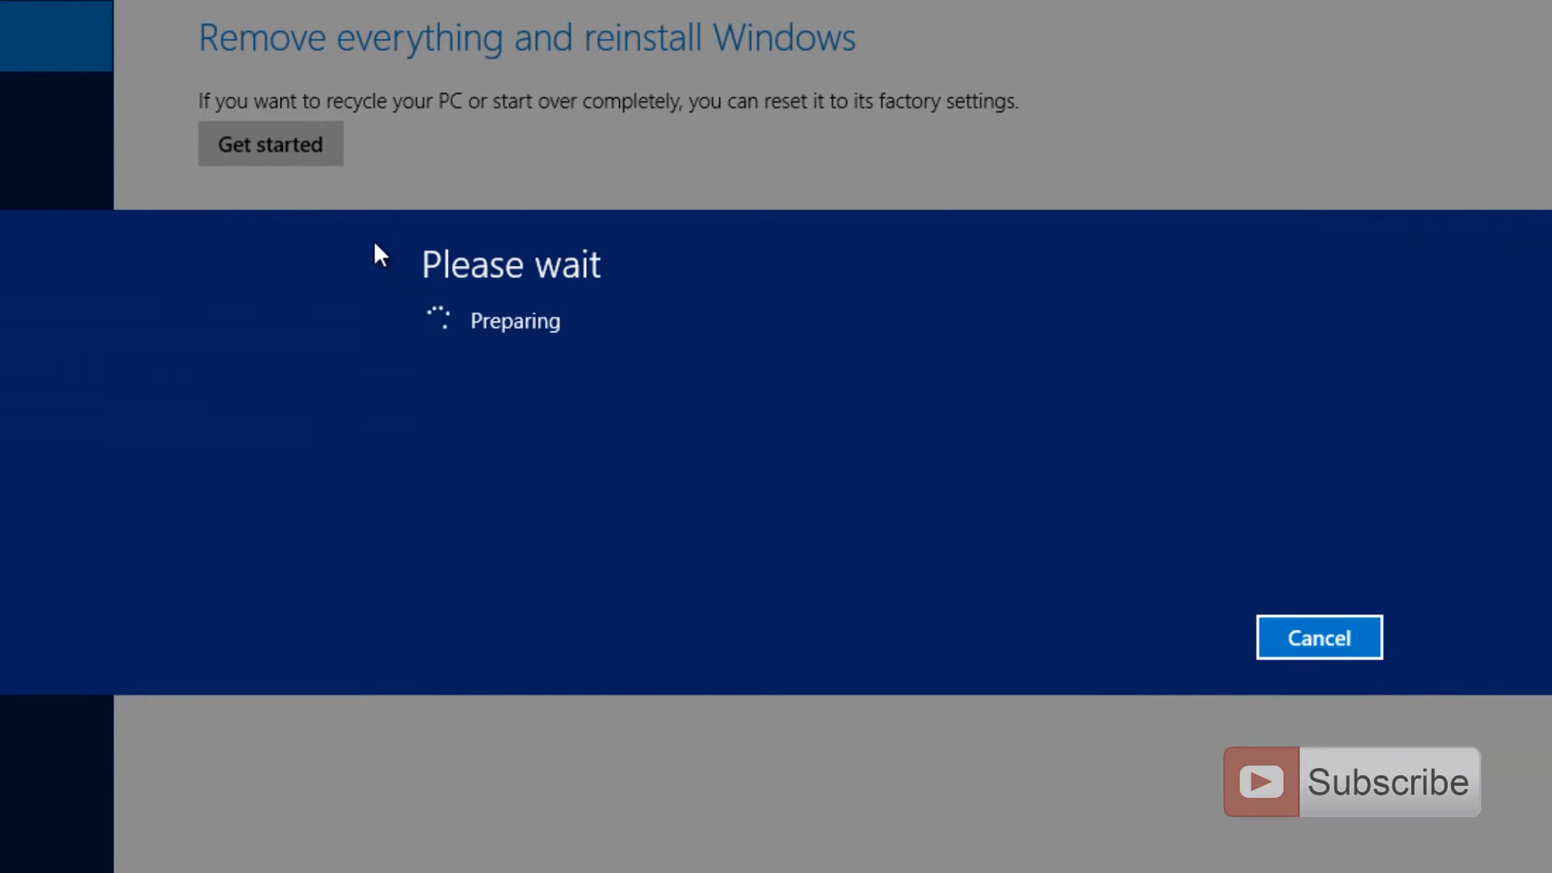